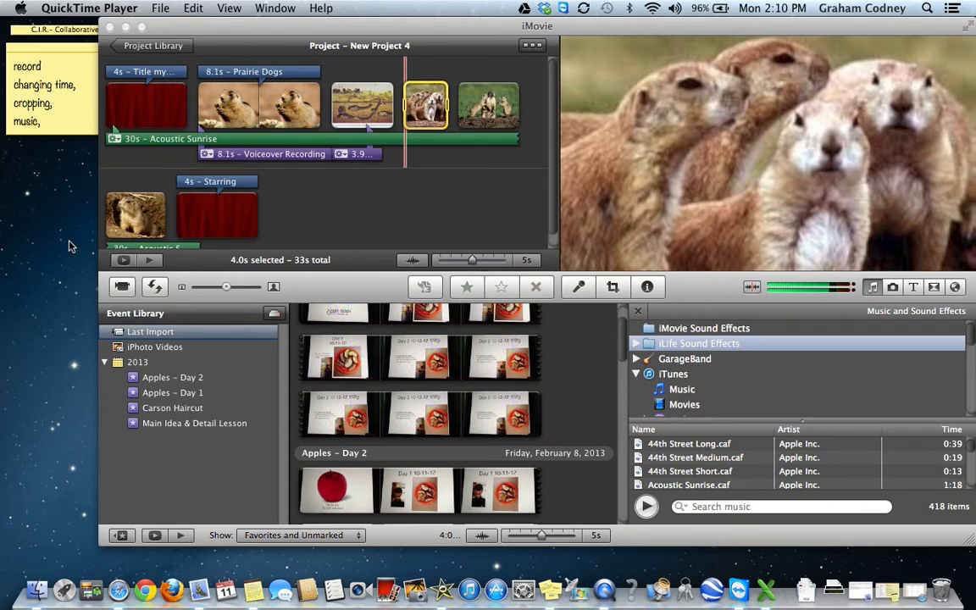
mouse_move(71, 240)
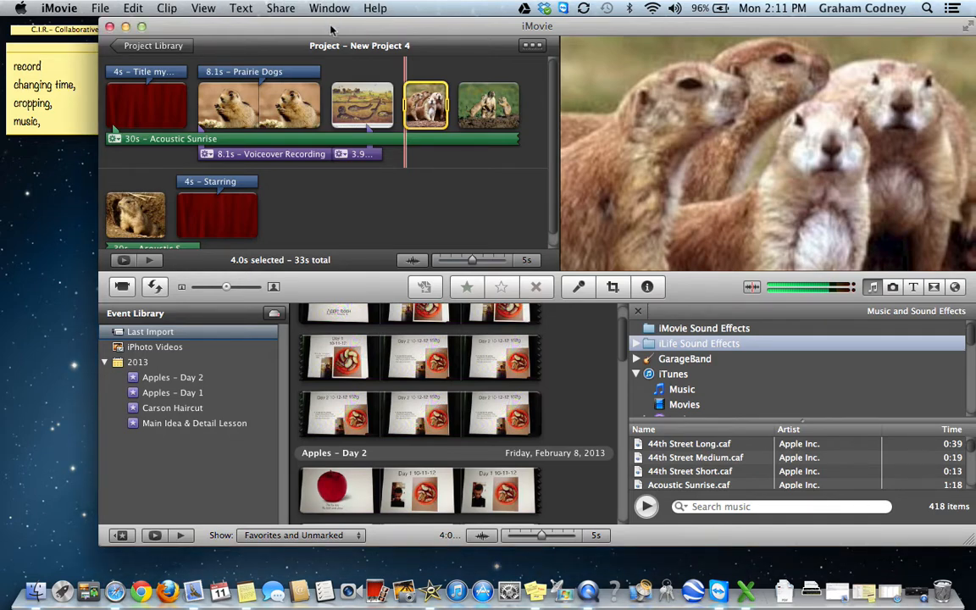
Step: Start a Share > YouTube publish and remove the saved YouTube account
left_click(280, 8)
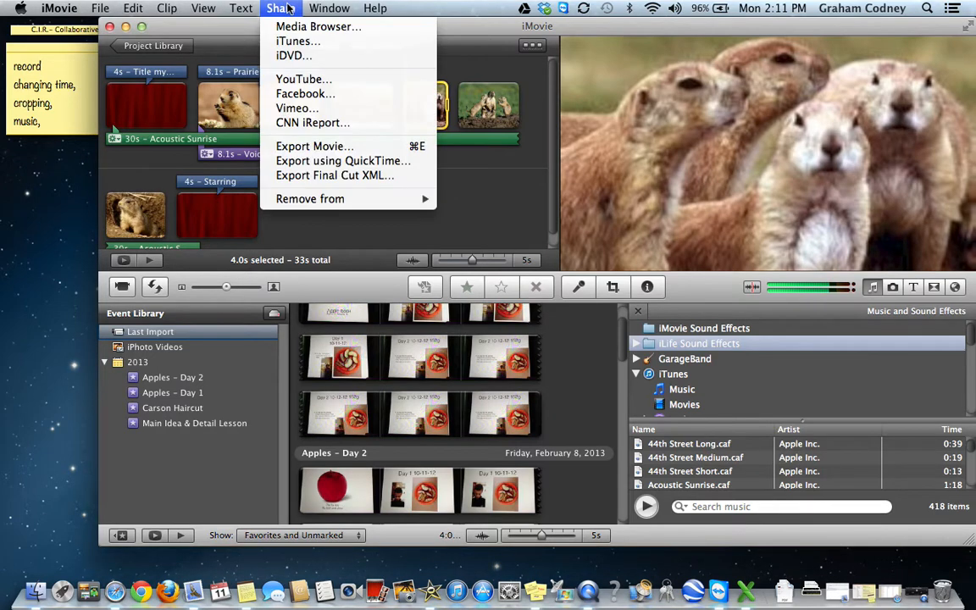
mouse_move(293, 198)
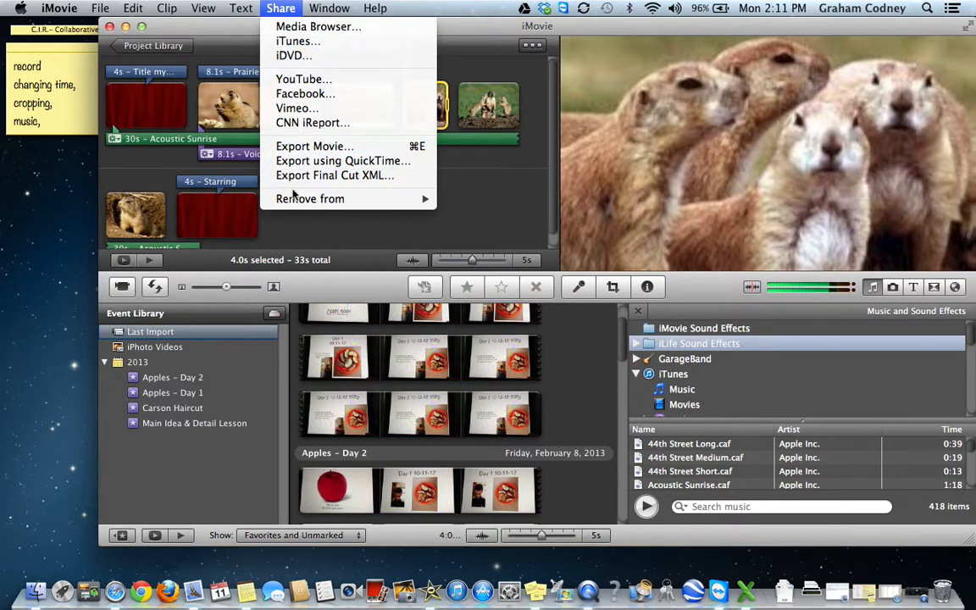
mouse_move(342, 160)
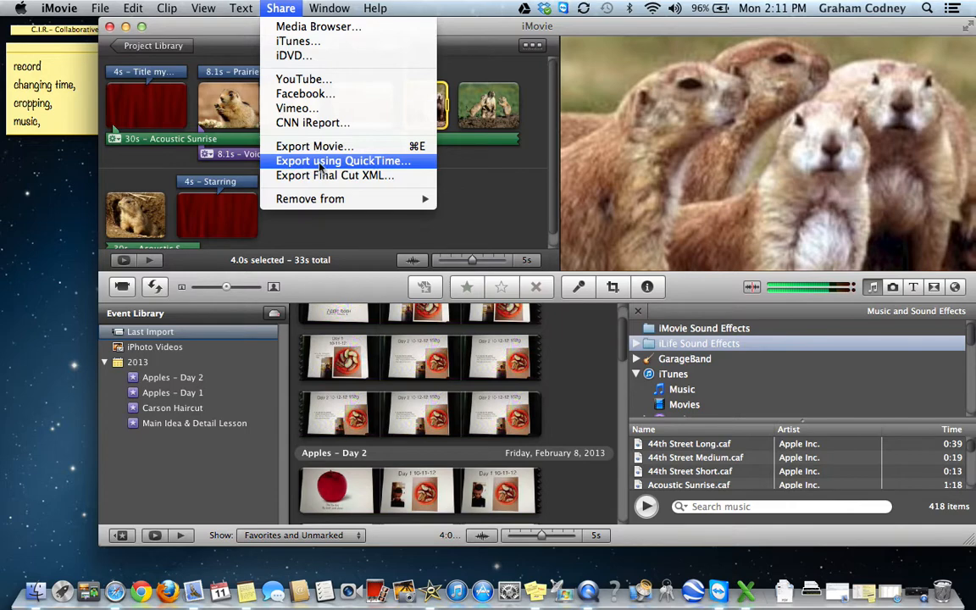
mouse_move(303, 79)
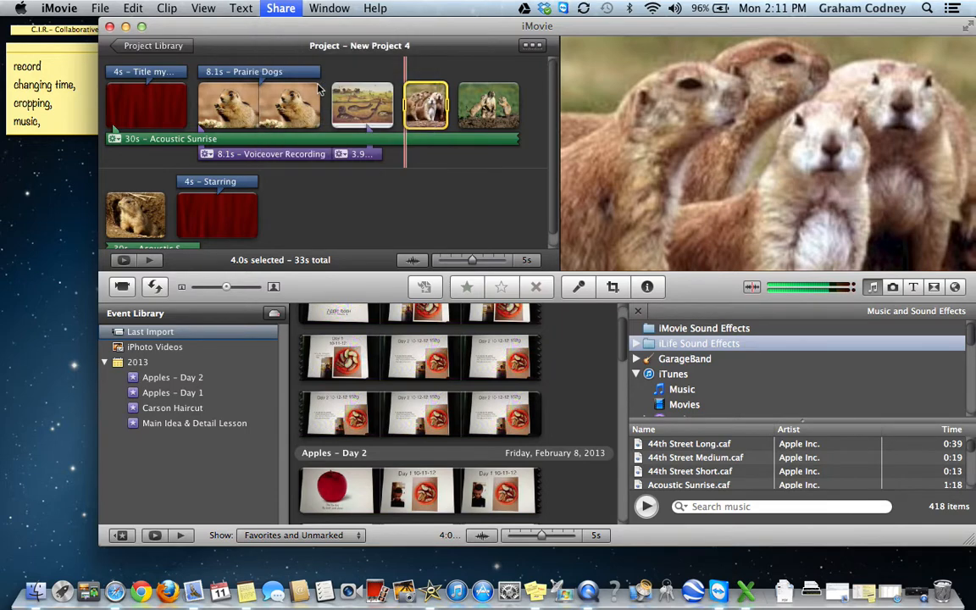
left_click(280, 7)
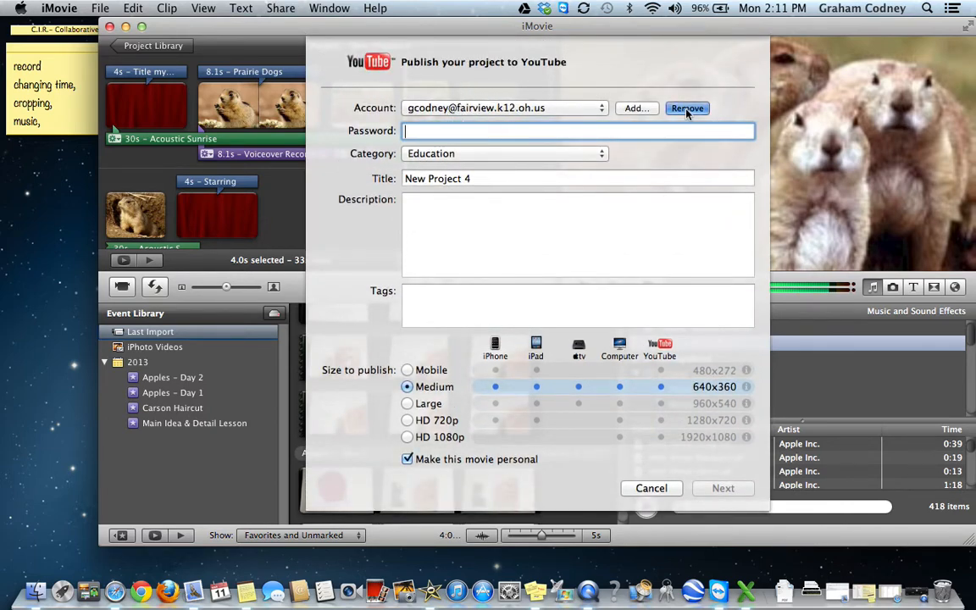
left_click(686, 108)
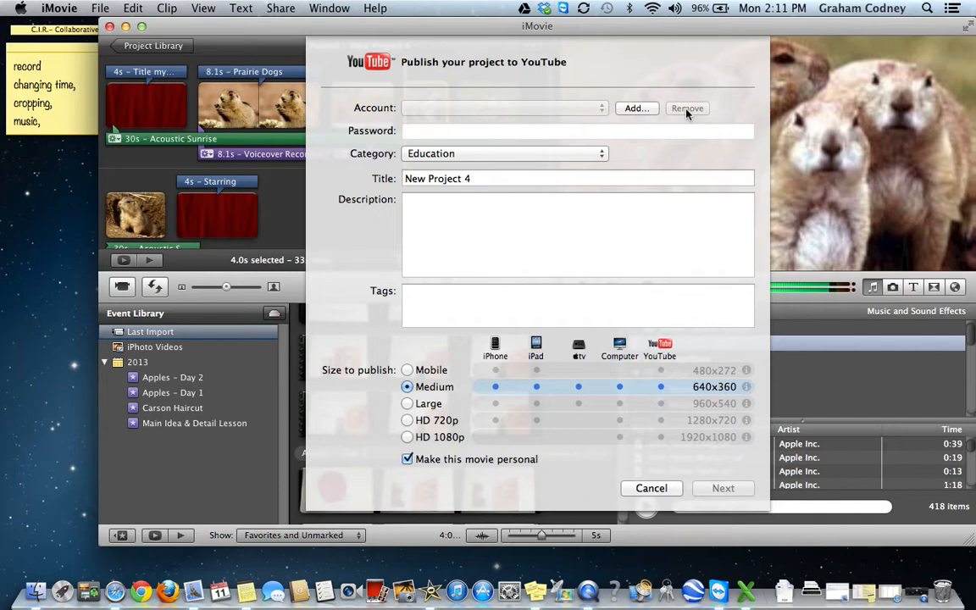
left_click(636, 108)
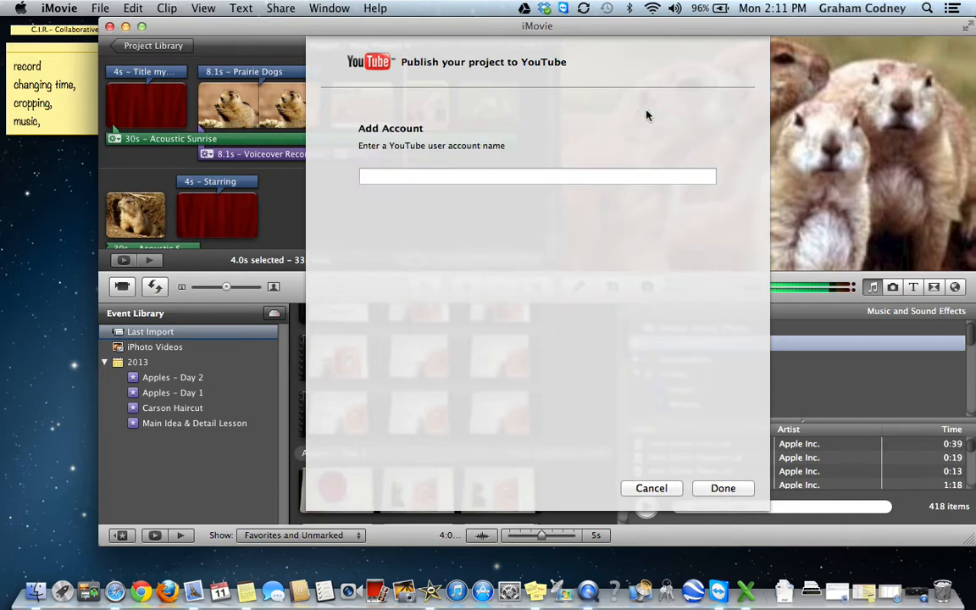
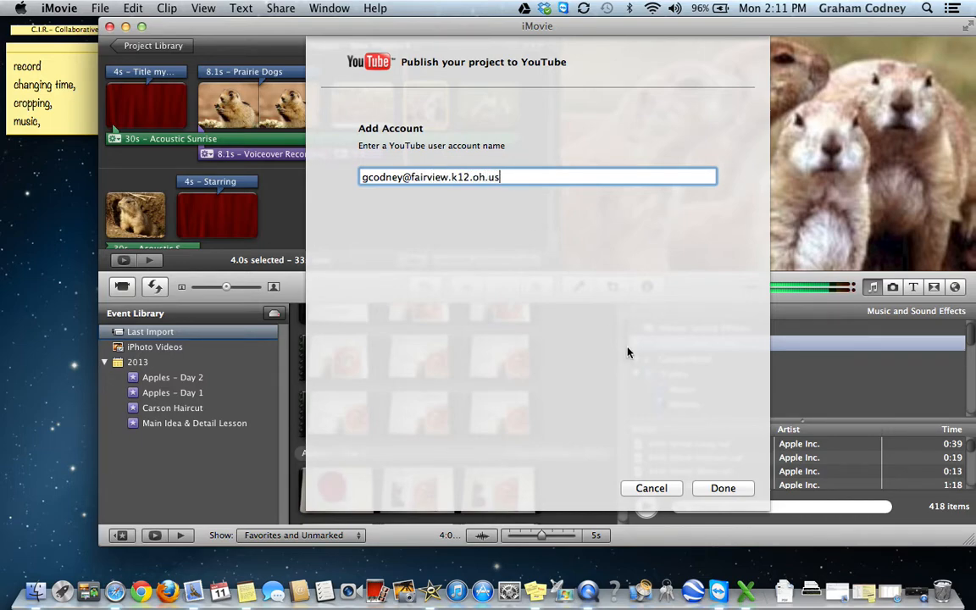
left_click(723, 488)
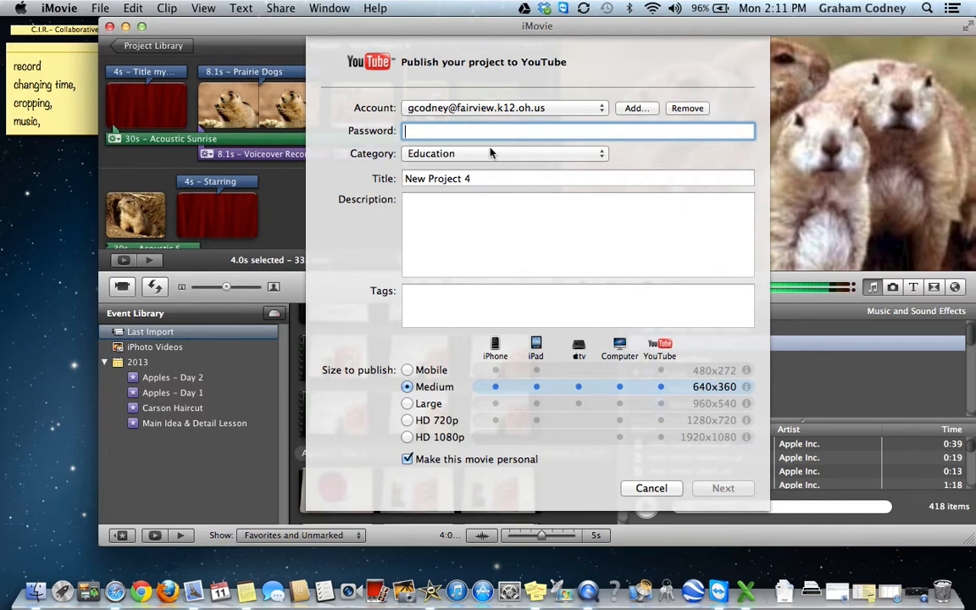
Step: Enter the account password, keep category Education, and begin typing the title 'Prairie Dog Video'
type("••")
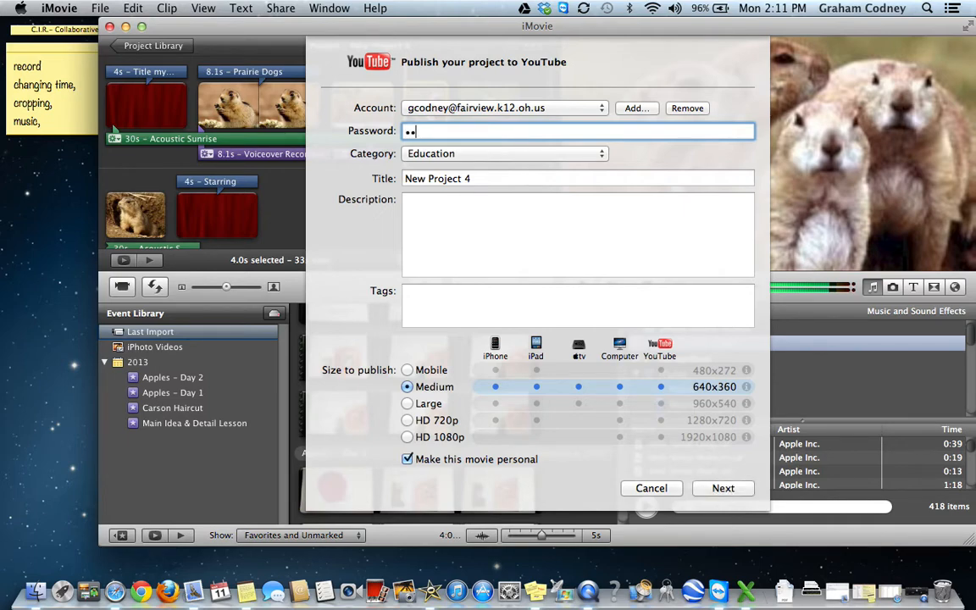
key("backspace")
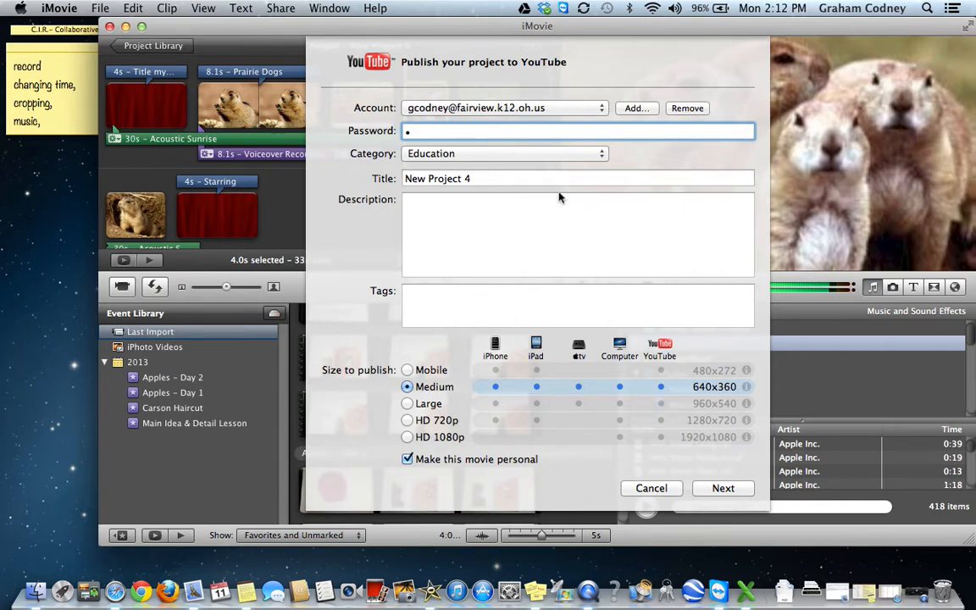
type("•••")
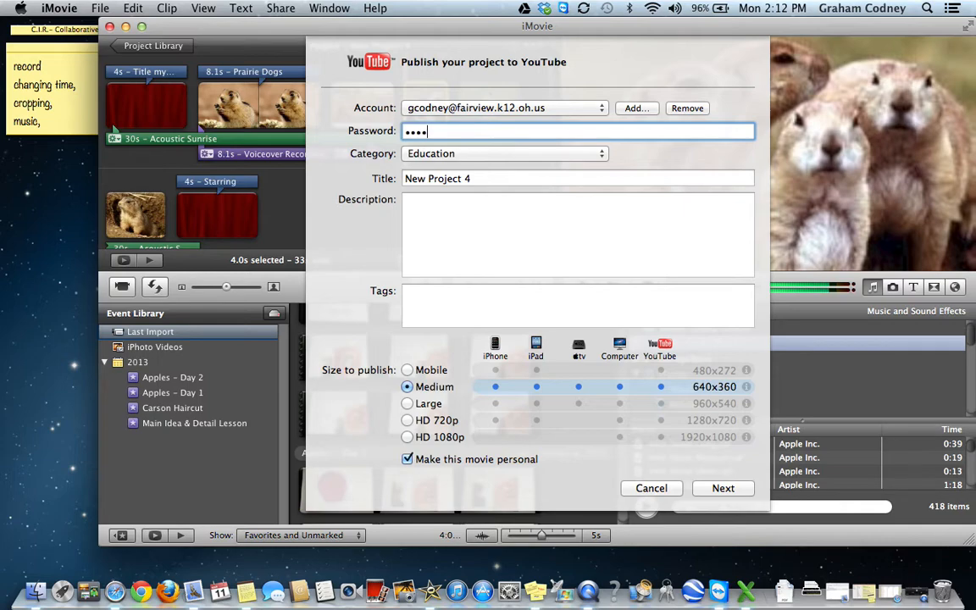
left_click(503, 153)
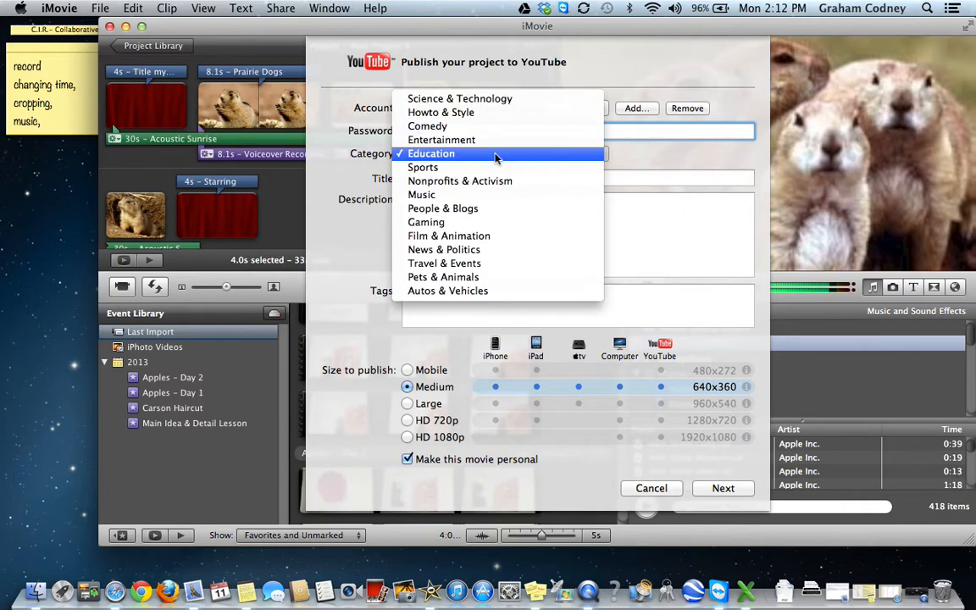
left_click(431, 153)
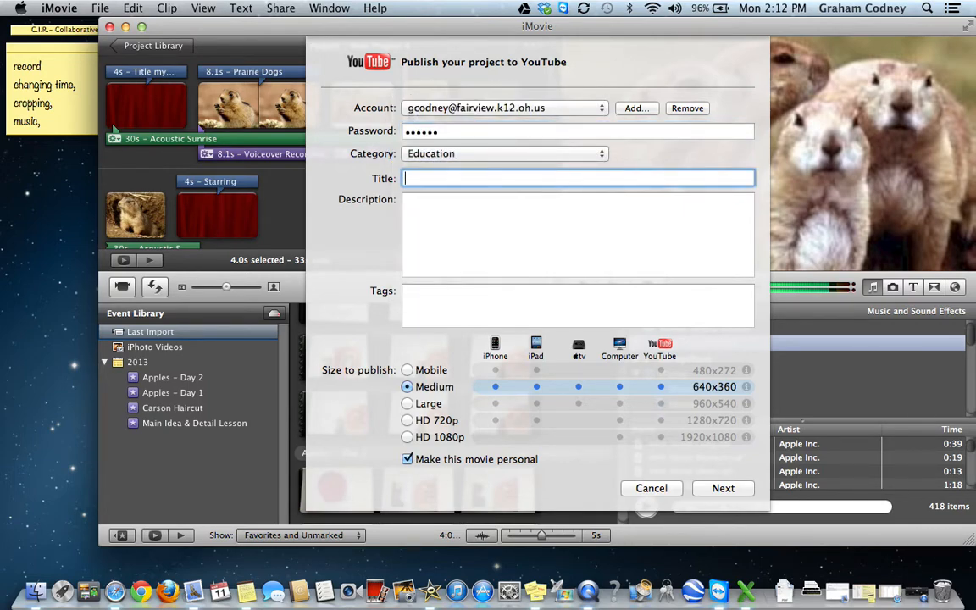
type("Prairie Dog Video")
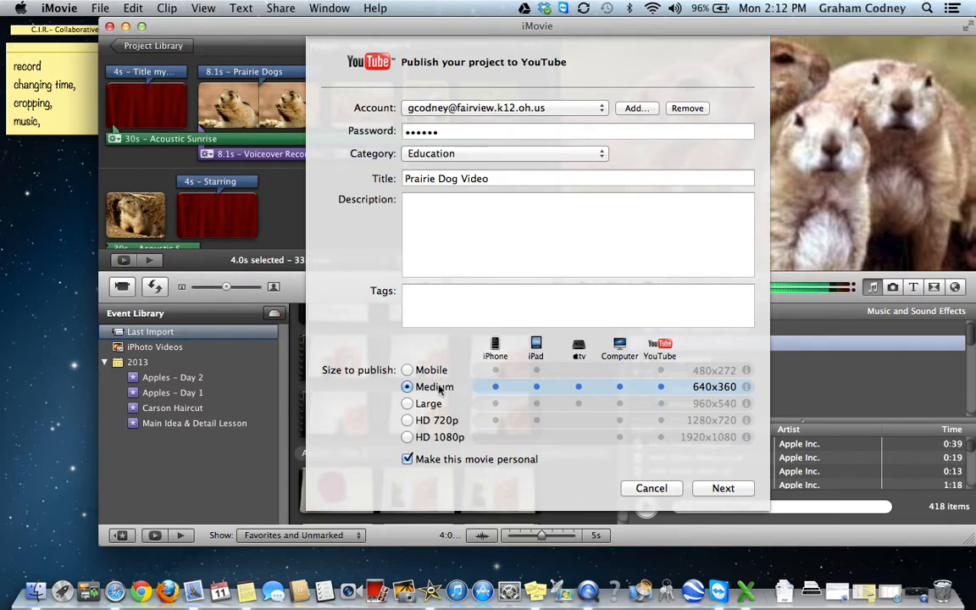
mouse_move(462, 405)
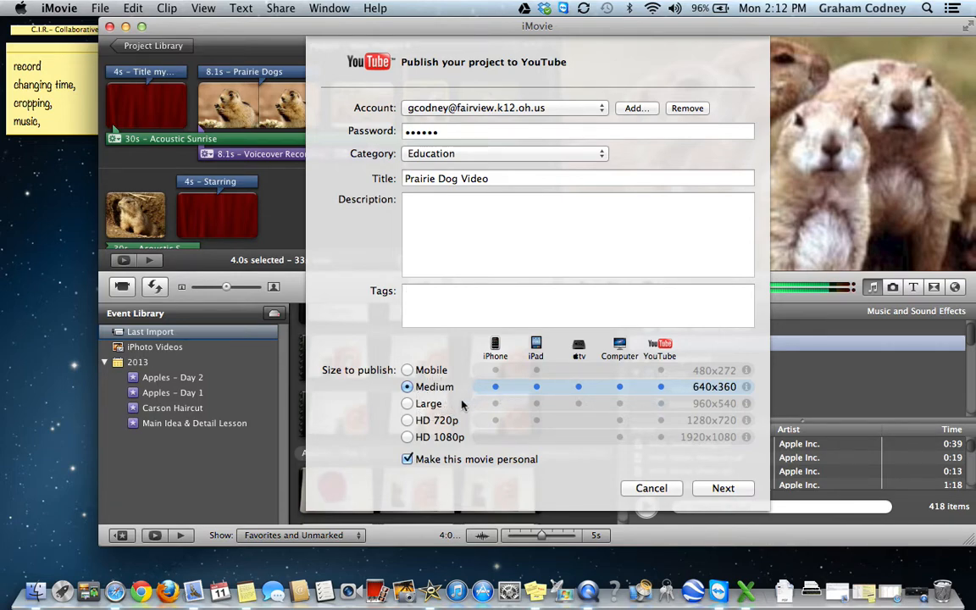
Step: Choose Medium size, uncheck 'Make this movie personal', and submit the YouTube upload
left_click(407, 403)
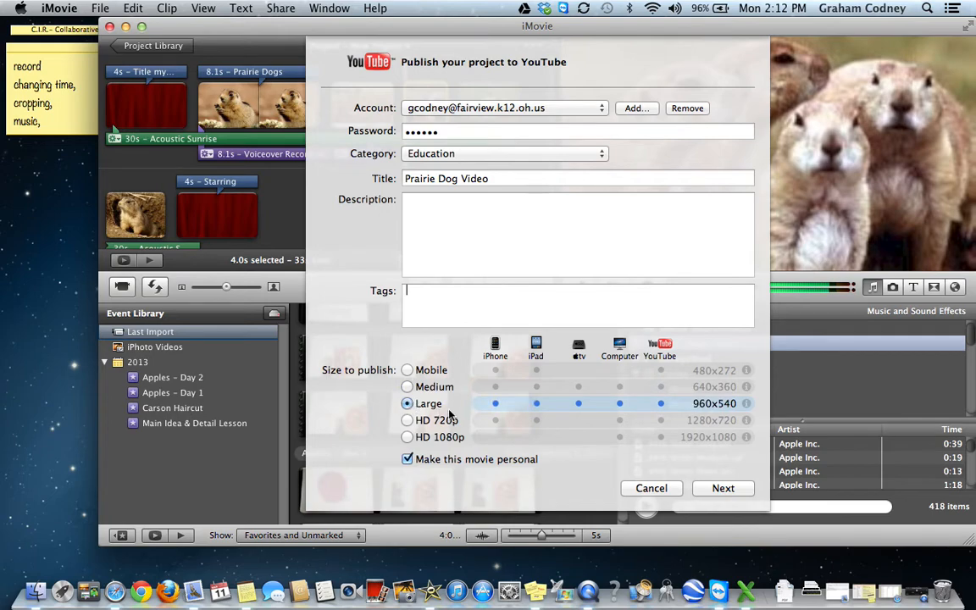
mouse_move(669, 413)
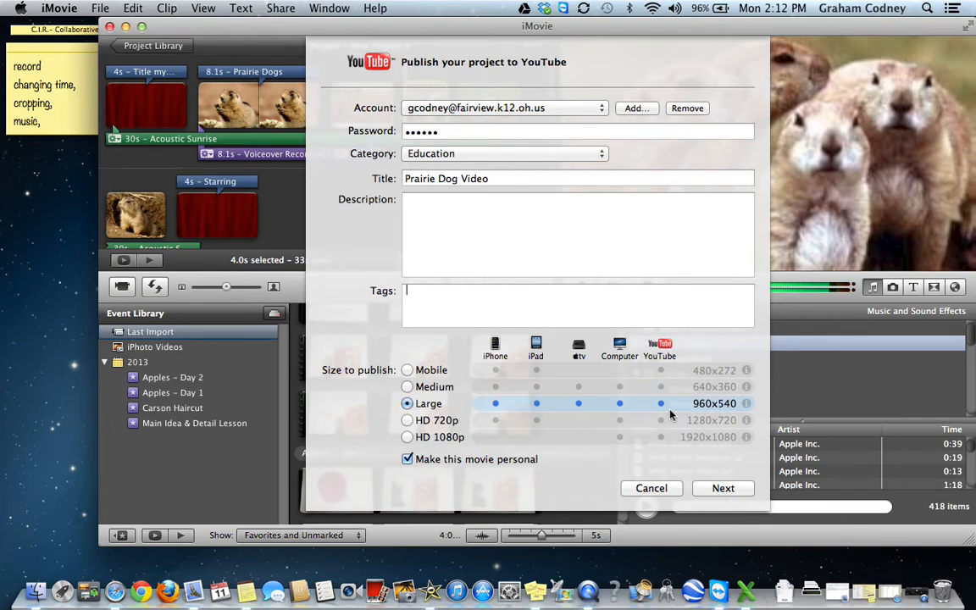
left_click(407, 386)
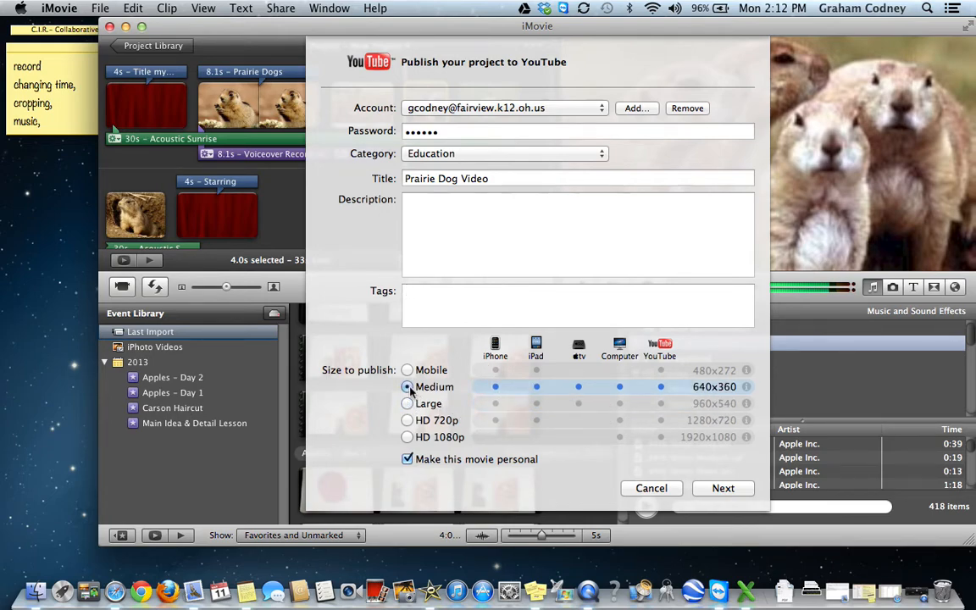
mouse_move(400, 448)
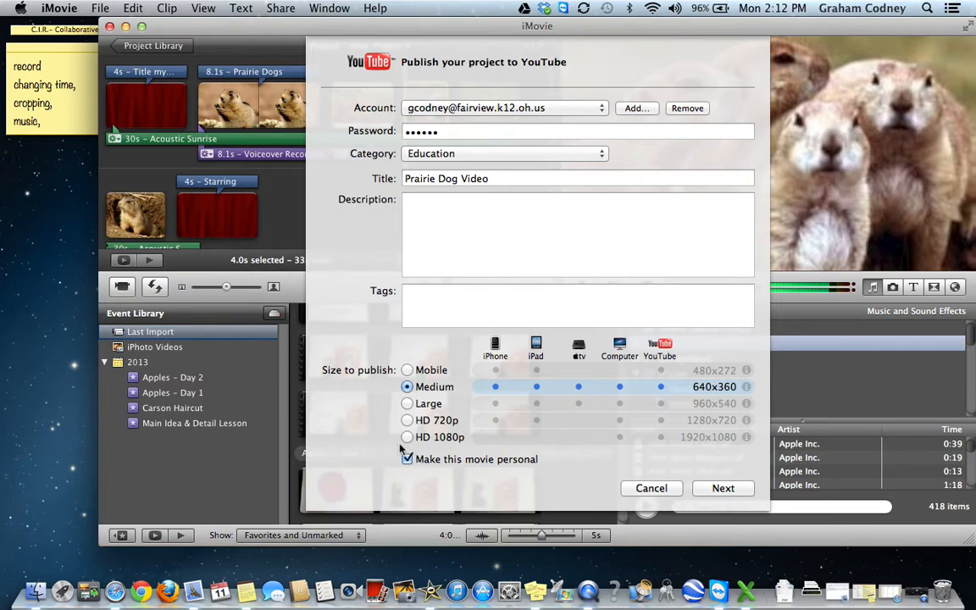
left_click(407, 459)
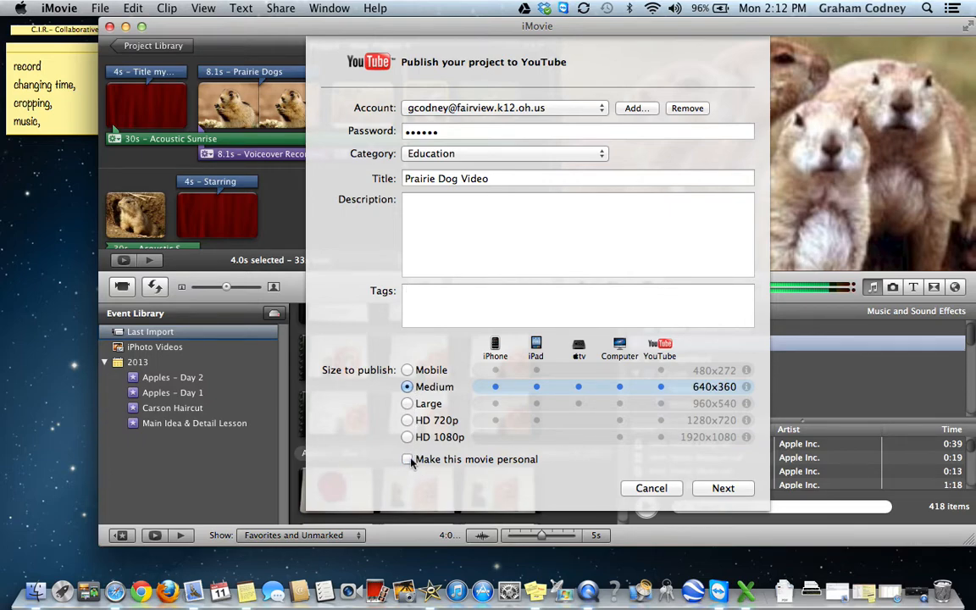
left_click(577, 305)
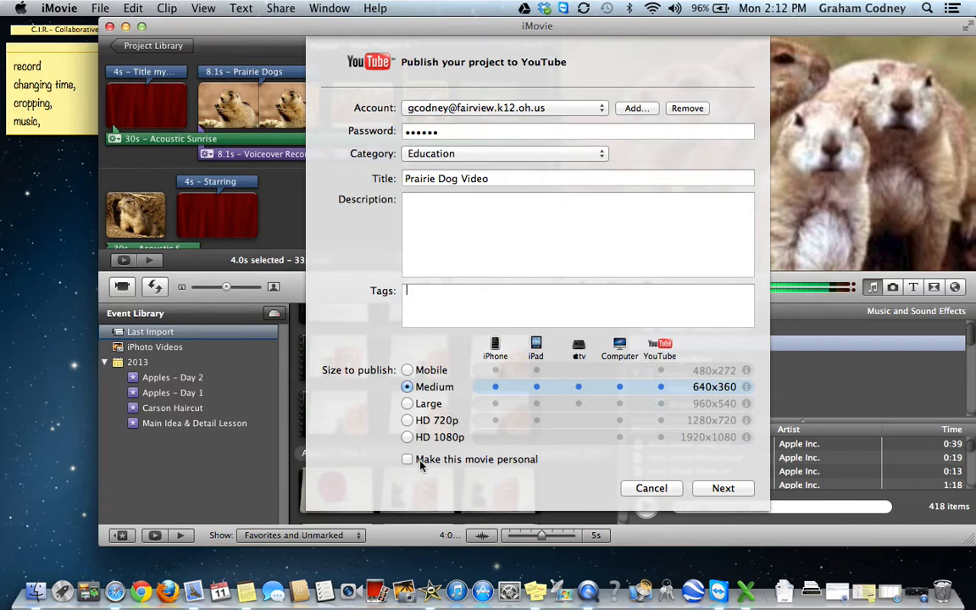
mouse_move(405, 481)
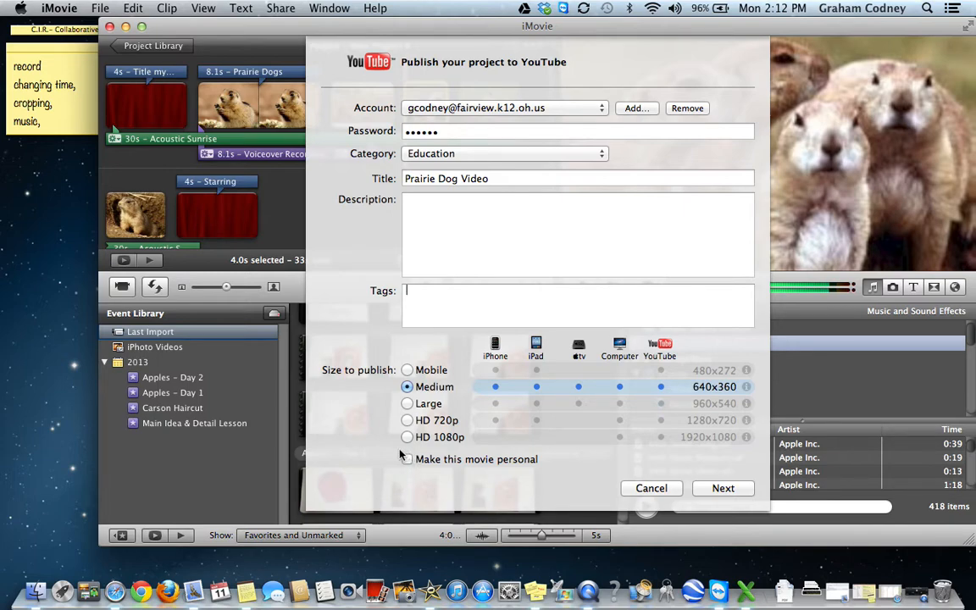
left_click(723, 487)
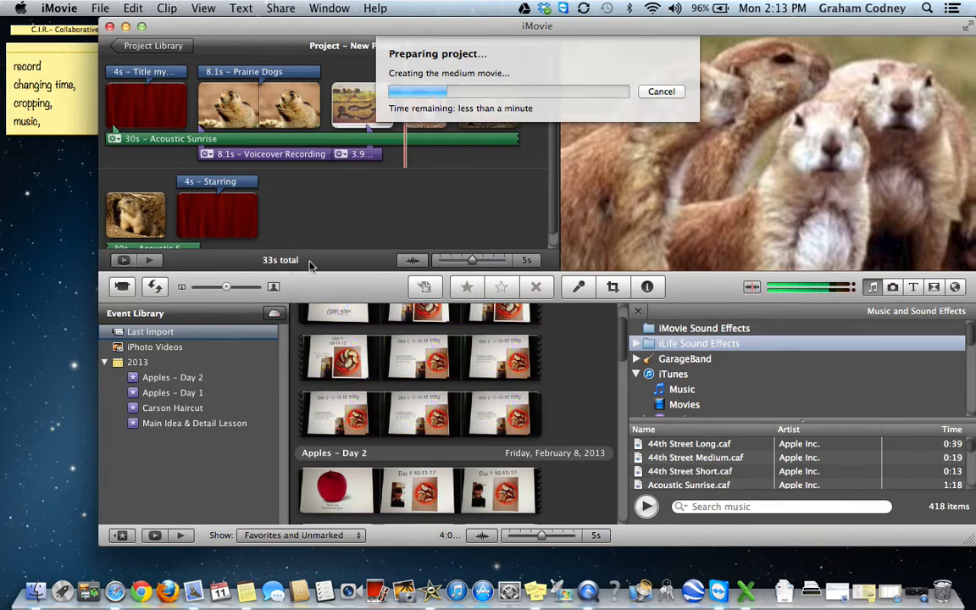
mouse_move(265, 266)
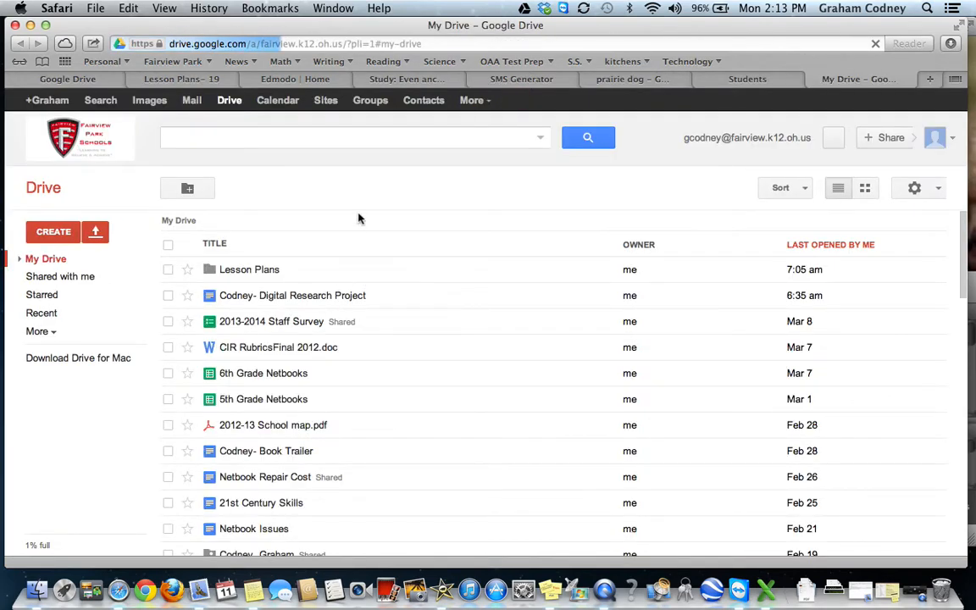
Step: Open YouTube in a new tab from Google Drive's More apps menu
left_click(474, 99)
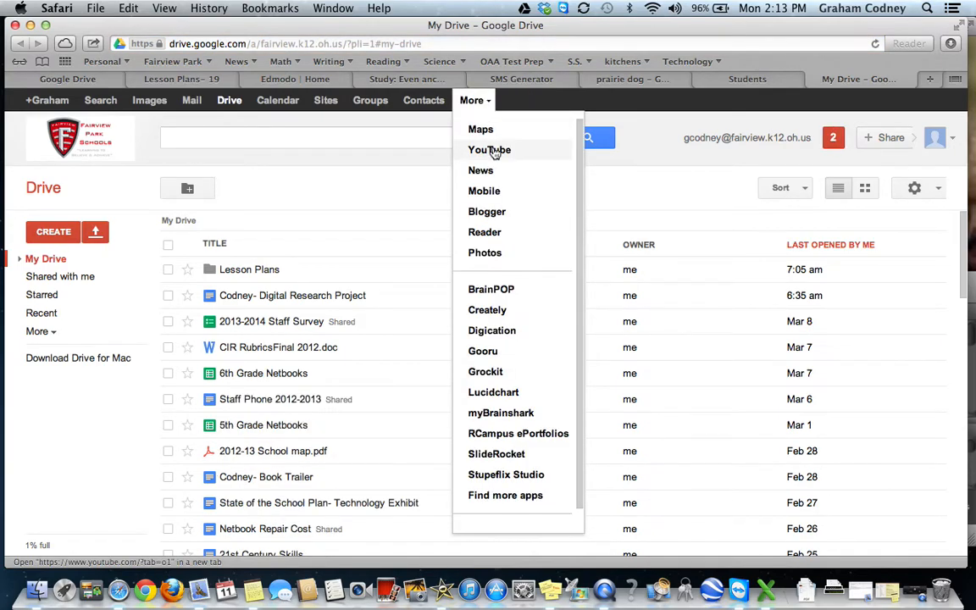
left_click(487, 149)
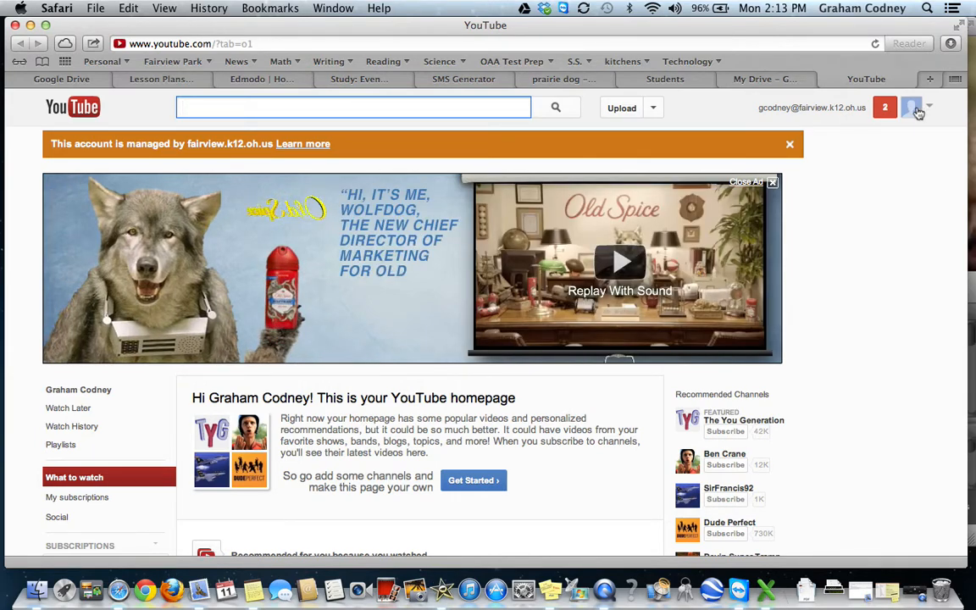
Step: Go to My channel from the account menu and dismiss iMovie's upload-complete alert
left_click(911, 109)
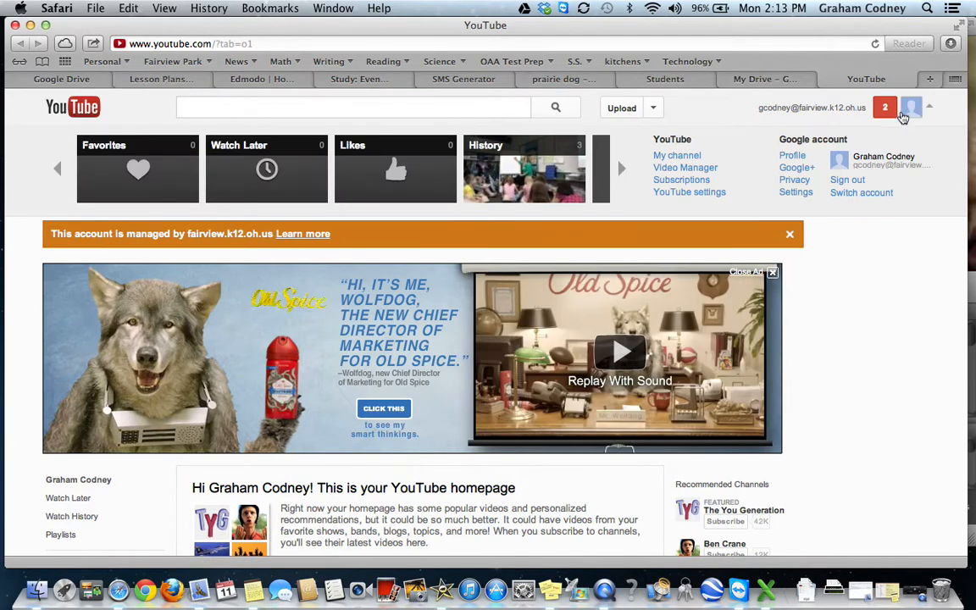
mouse_move(676, 157)
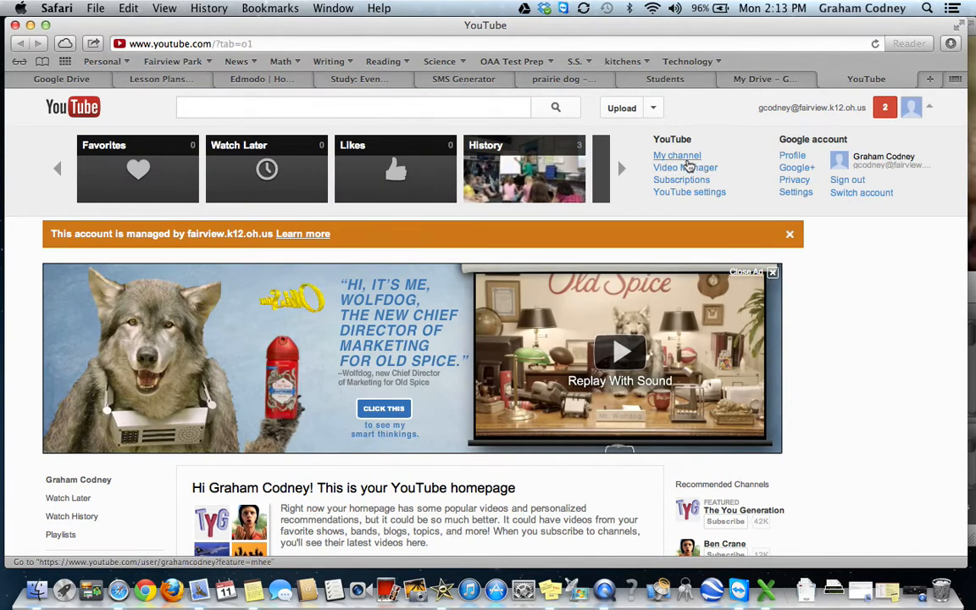
mouse_move(685, 174)
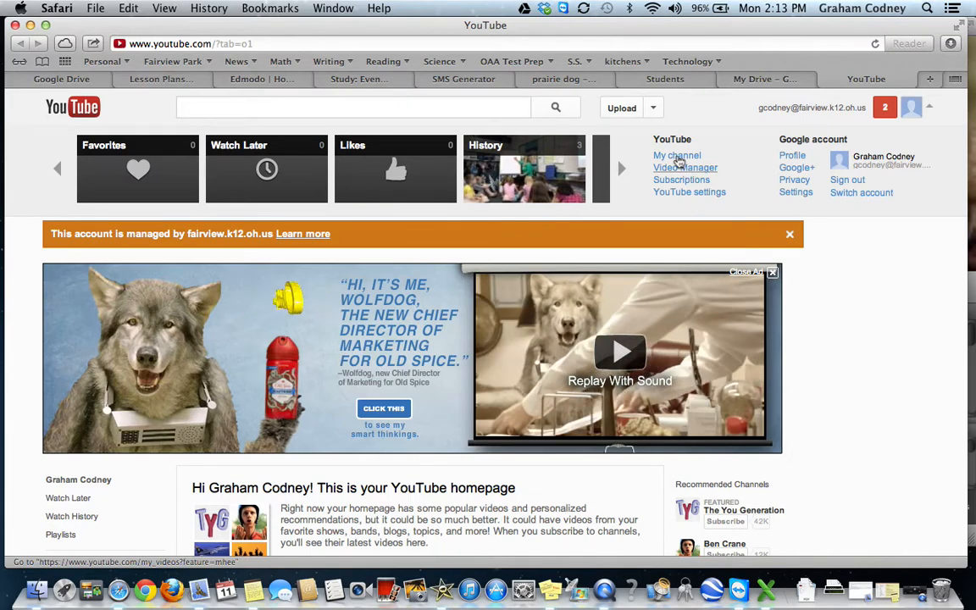
left_click(676, 155)
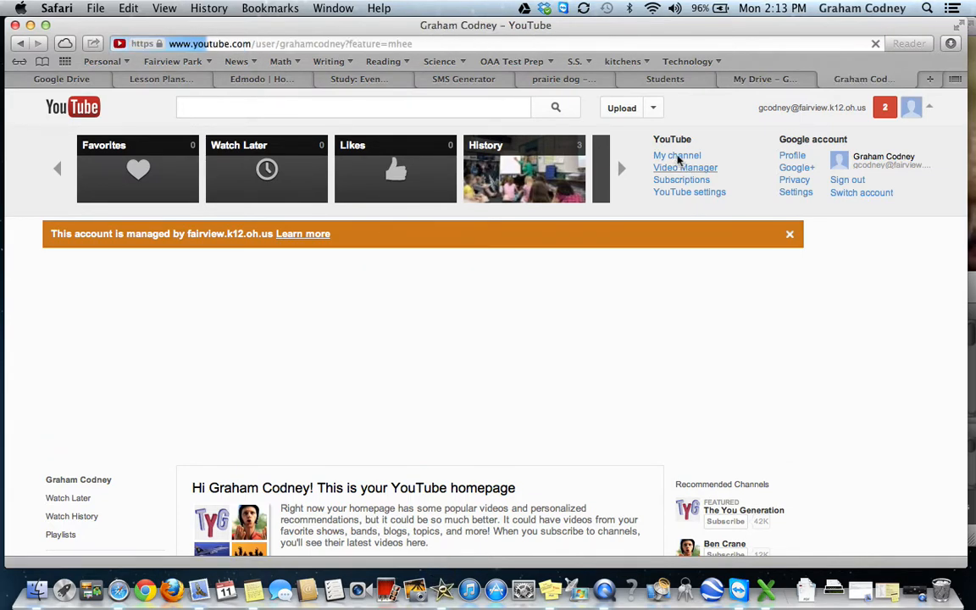
left_click(676, 155)
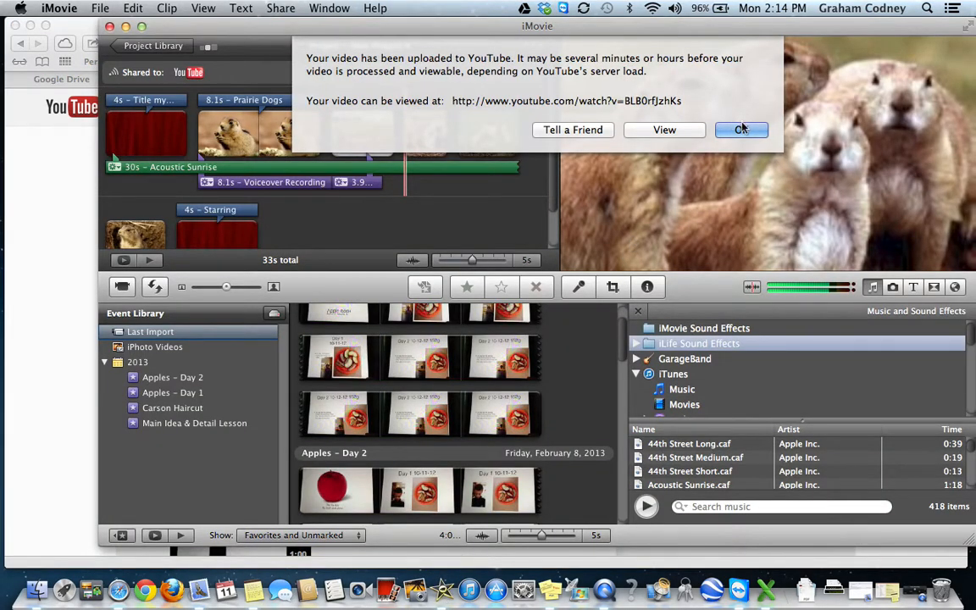
left_click(741, 129)
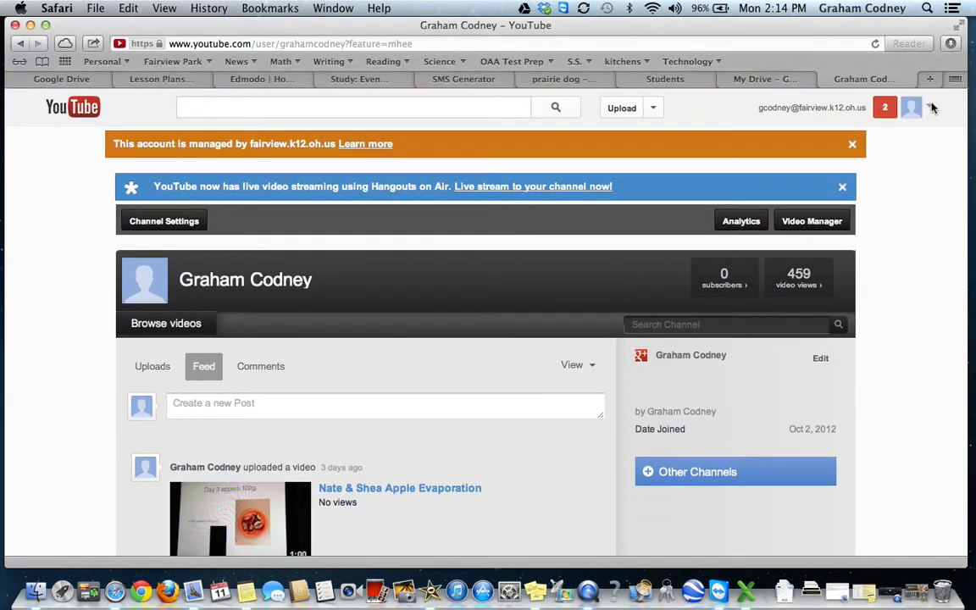
left_click(910, 108)
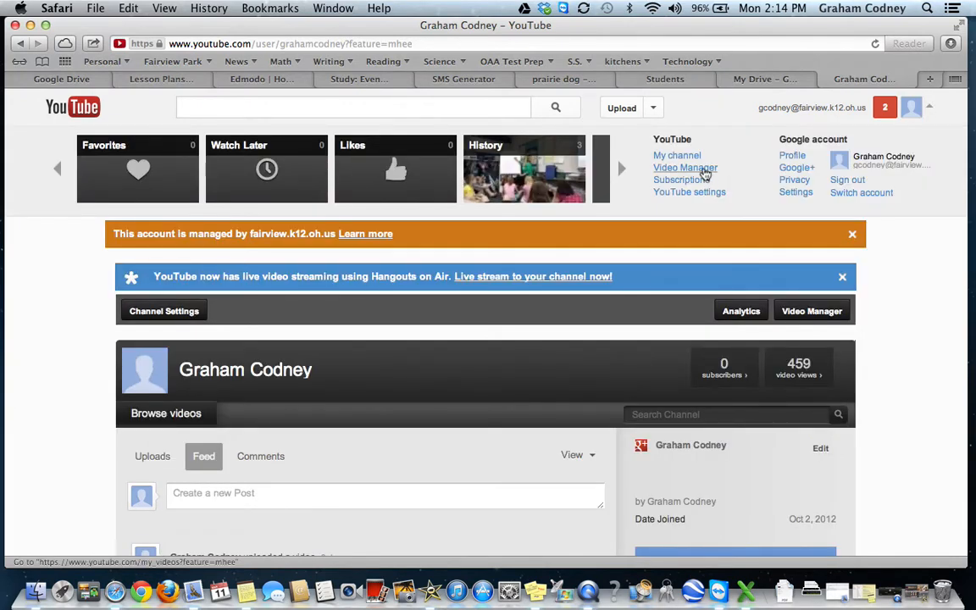
left_click(684, 167)
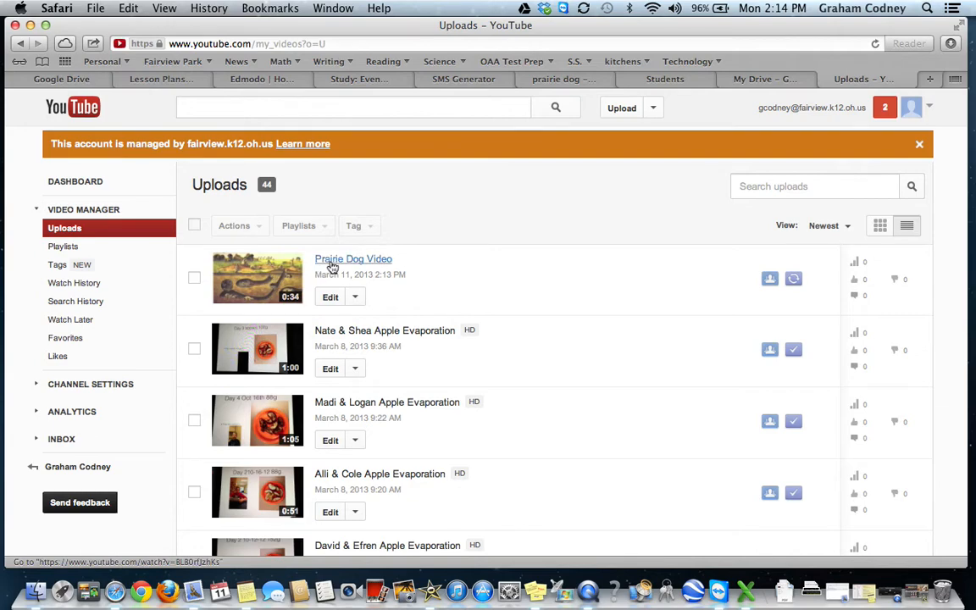
left_click(352, 258)
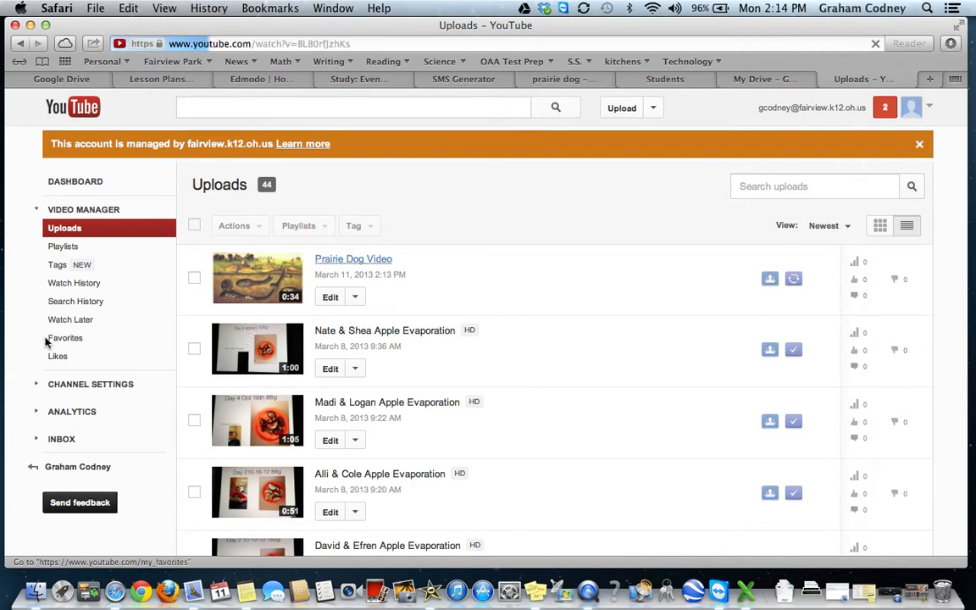
left_click(353, 258)
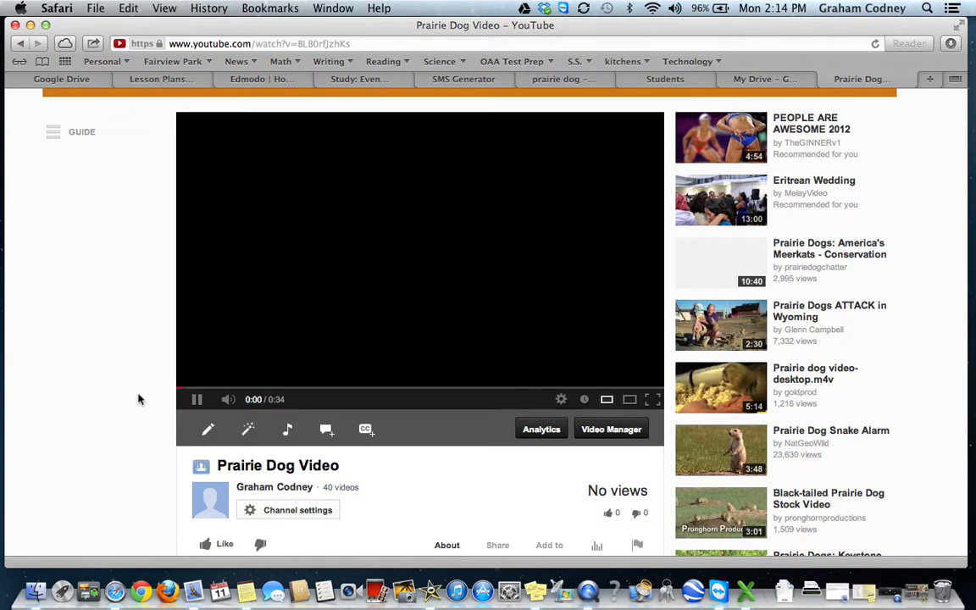
Step: Pause Prairie Dog Video and show its Share link below the player
left_click(196, 399)
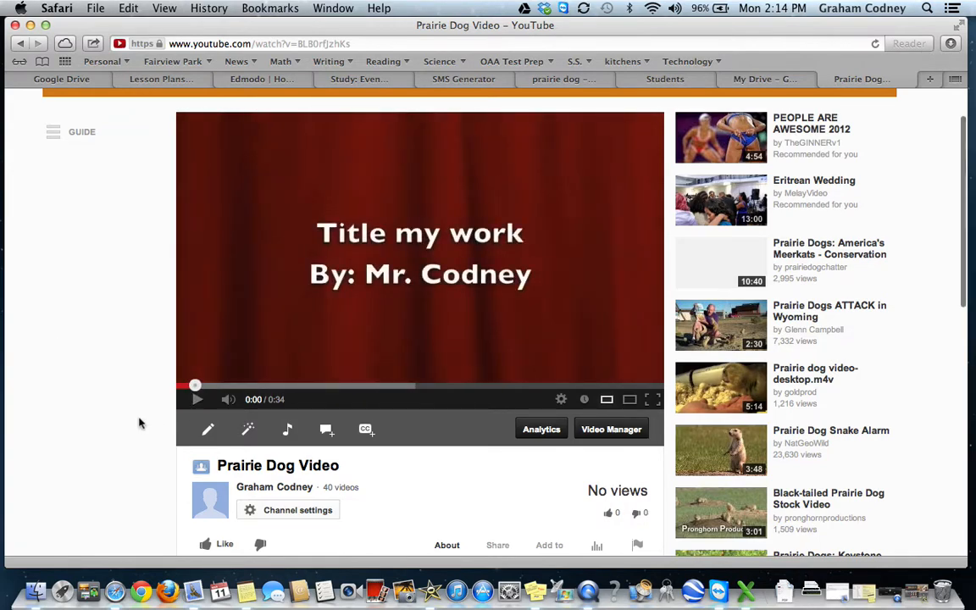
scroll("down", 3)
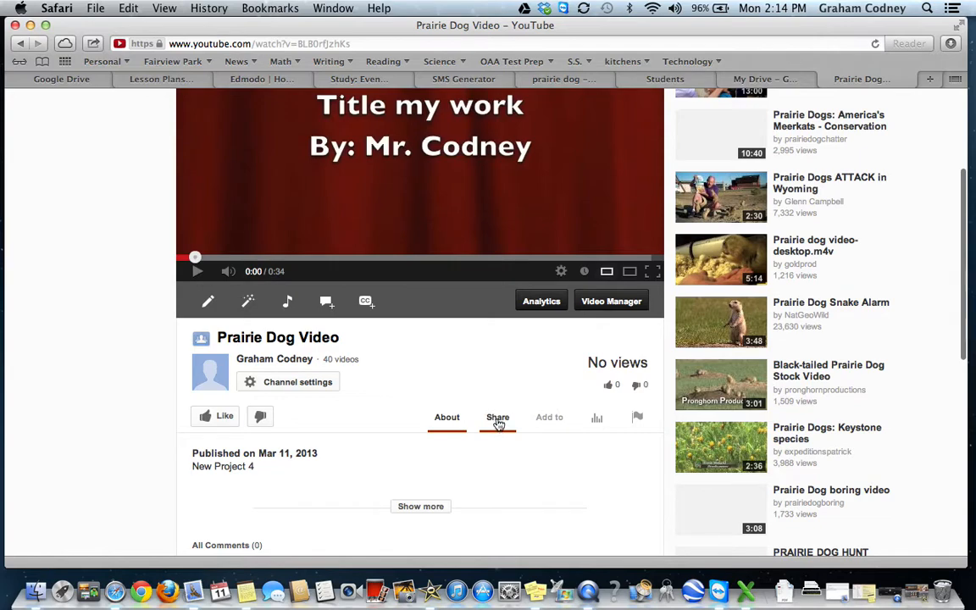
left_click(497, 417)
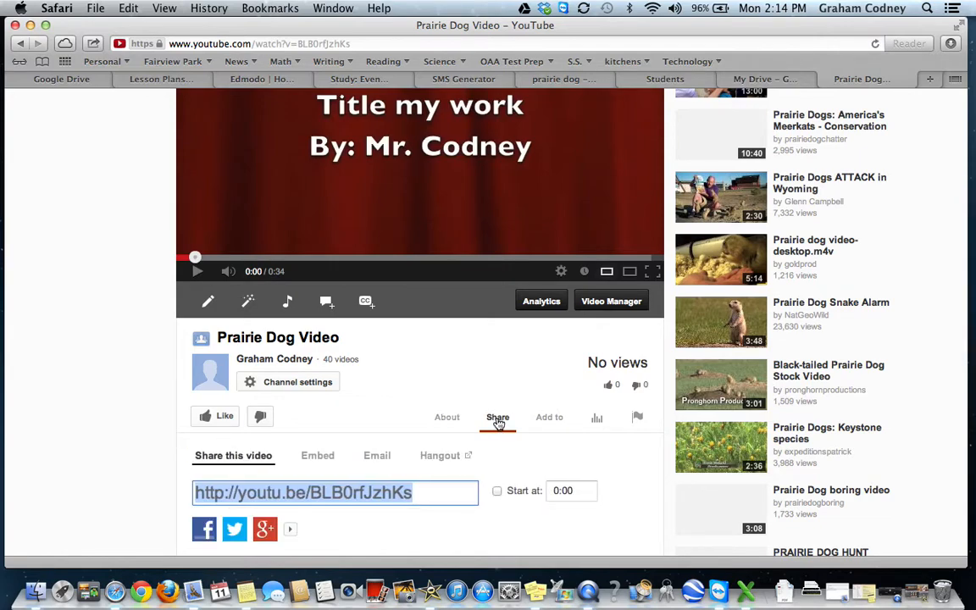